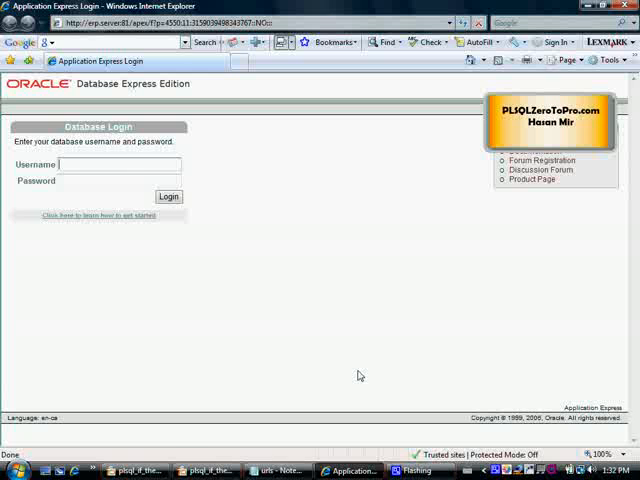
Log in as hasanmir and open the SQL Commands editor.
text(hasanmir)
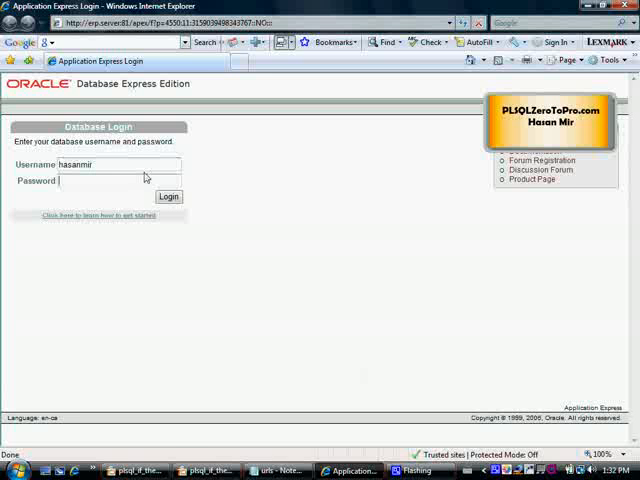
click(168, 196)
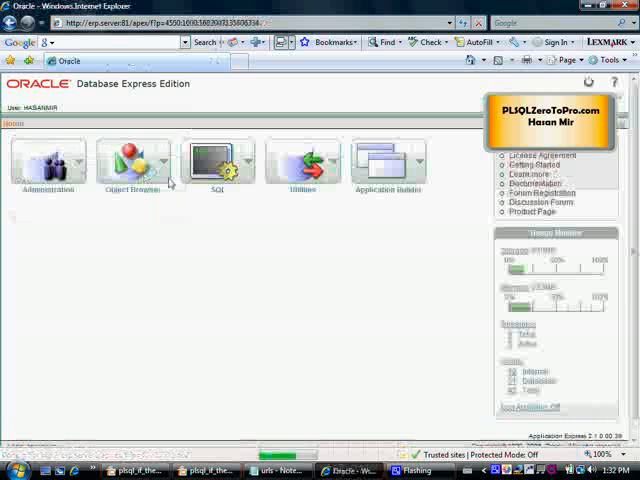
click(216, 165)
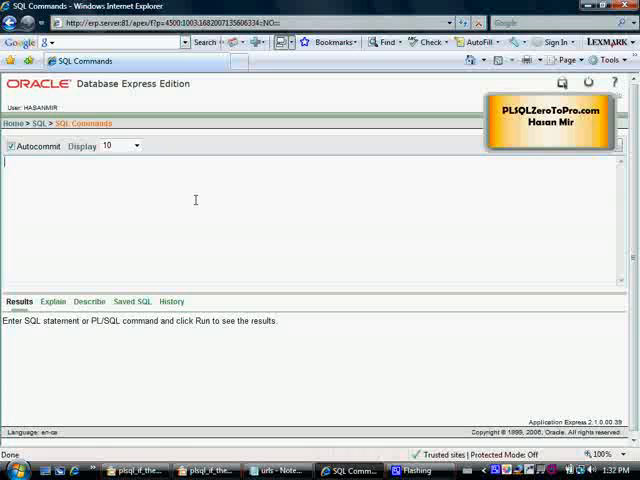
Type a declare/begin block declaring v_score number, assigning 50, and starting 'if v_score <'.
text(declare)
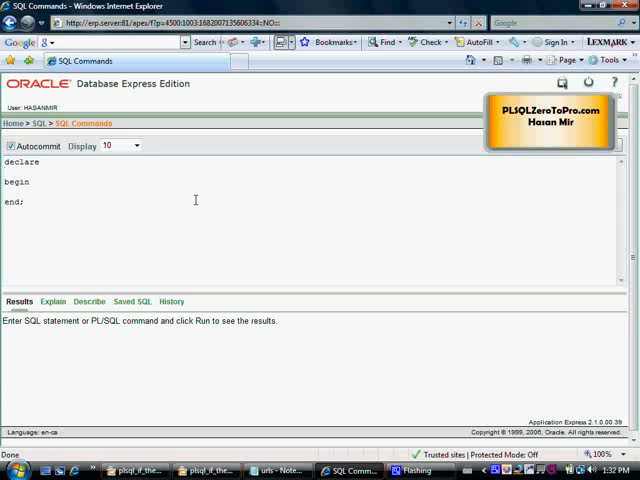
text(v_score number;)
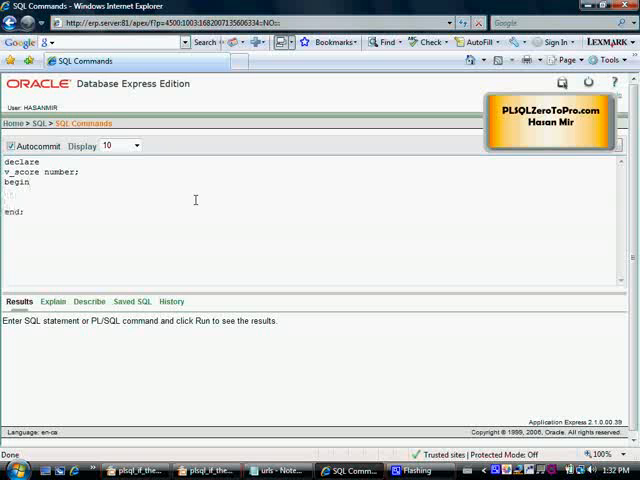
text(v_score)
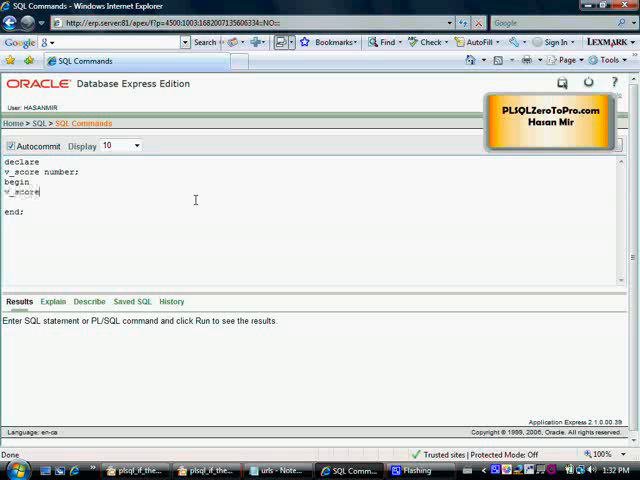
text(:=)
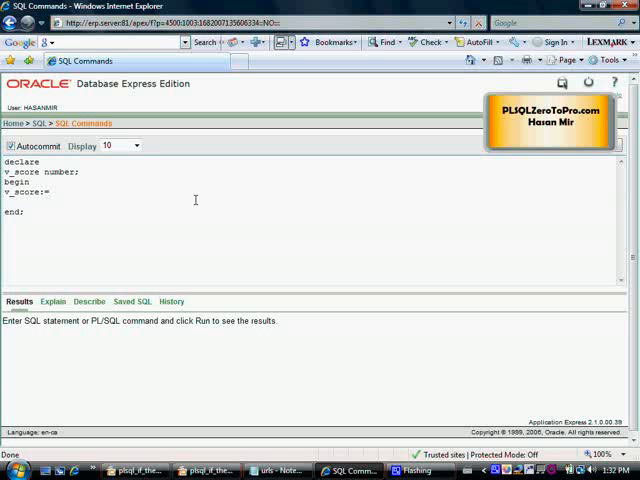
text(50;)
click(151, 202)
text(if v_sc)
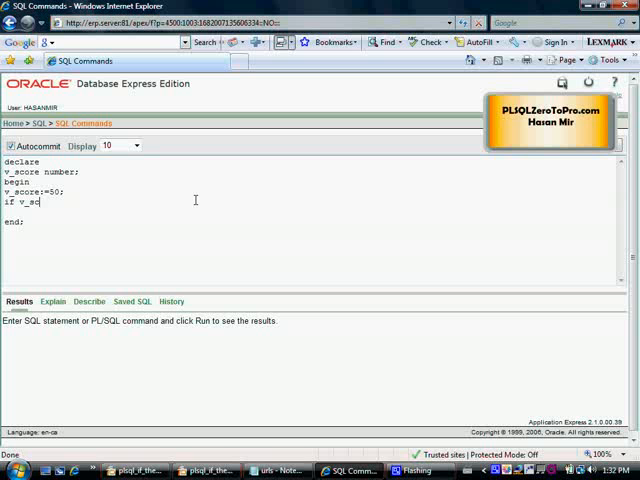
text(ore)
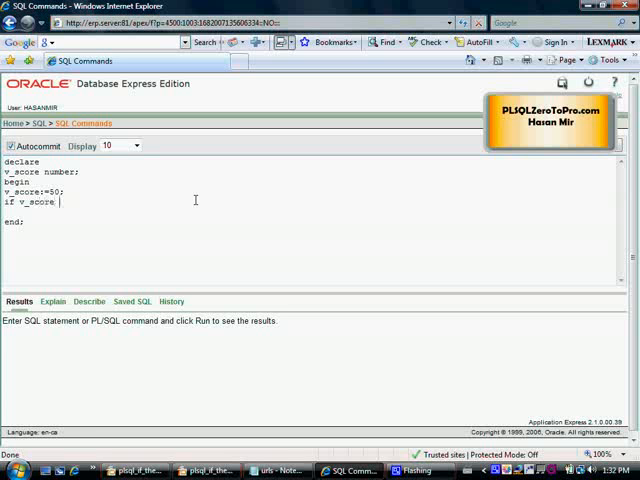
text(<)
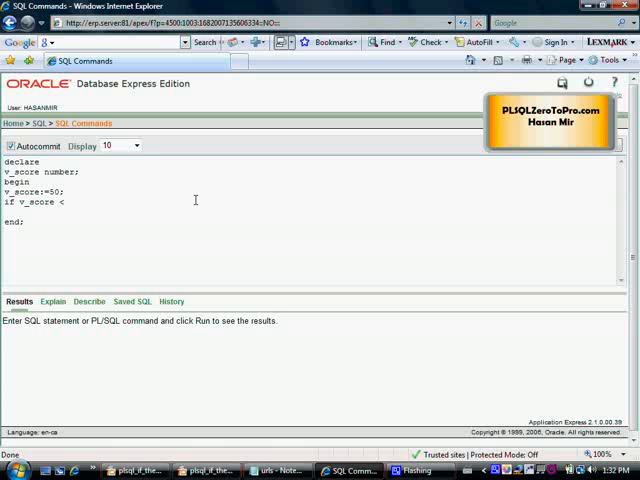
Finish 'if v_score < 40 then dbms_output.put_line('You have failed'); end if;'.
text(40 then)
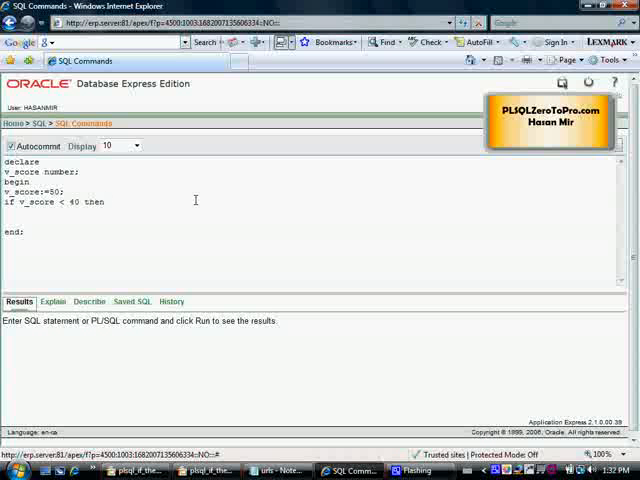
mouse_move(145, 210)
text(dbms_output.)
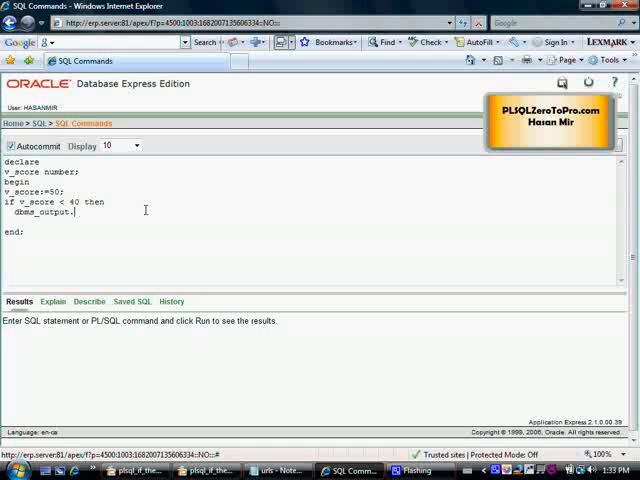
text(put_line('You have)
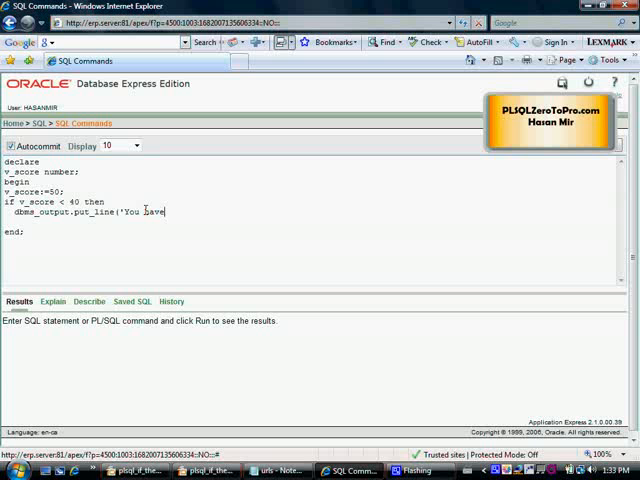
text(failed)
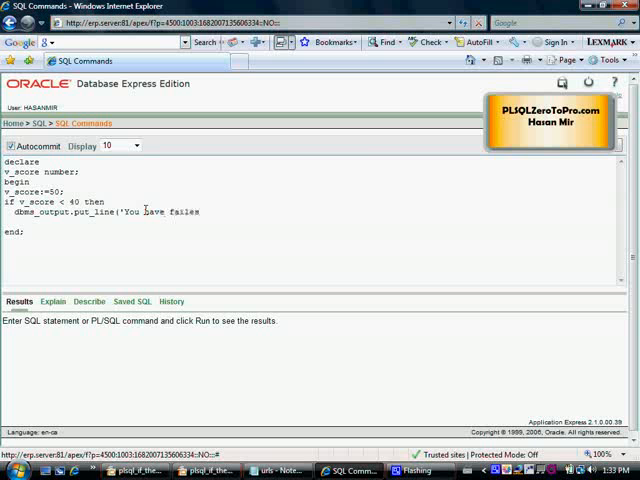
text(');)
text(end if;)
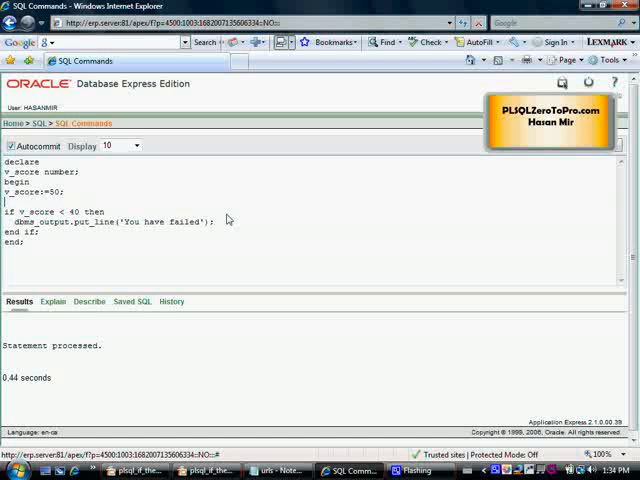
Add put_line messages 'About to execute IF statement' and 'IF statement has been executed' around the IF.
text(dbms_output.put_line('You have failed');)
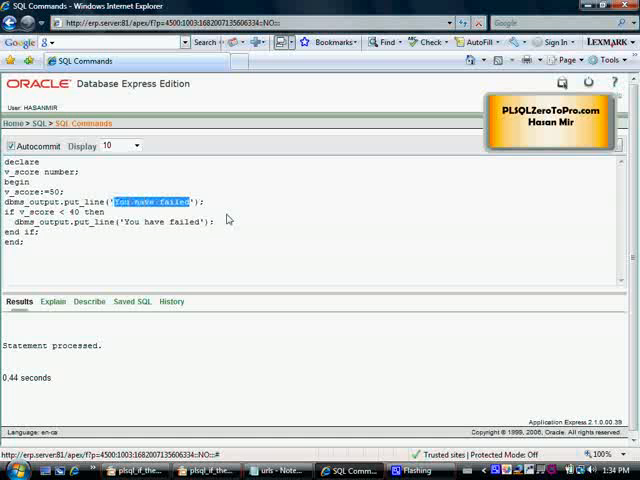
text(About)
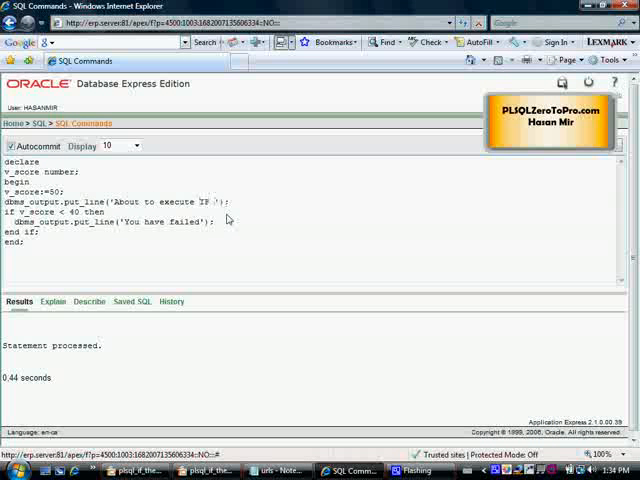
text(statement)
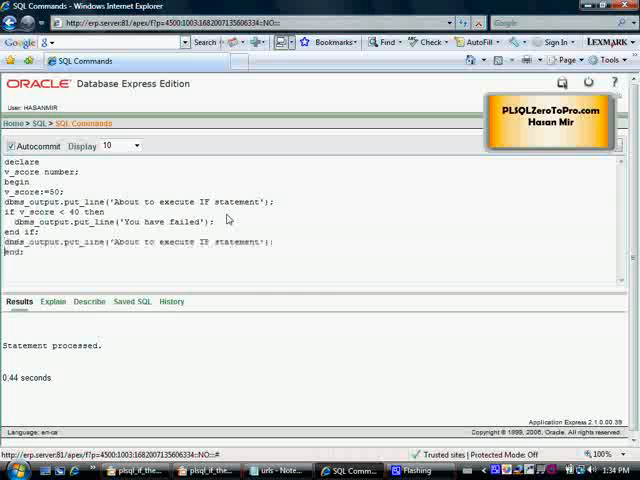
double_click(185, 241)
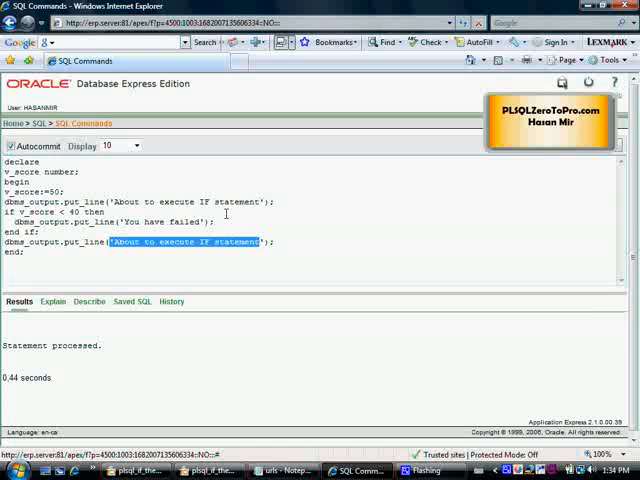
text(IF stat)
click(36, 191)
text(2)
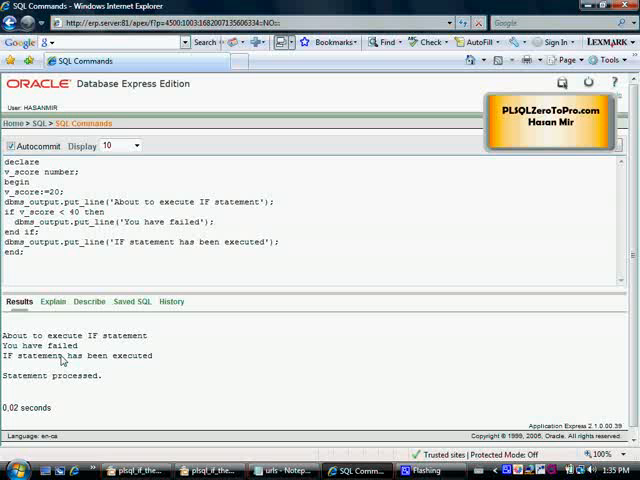
mouse_move(153, 361)
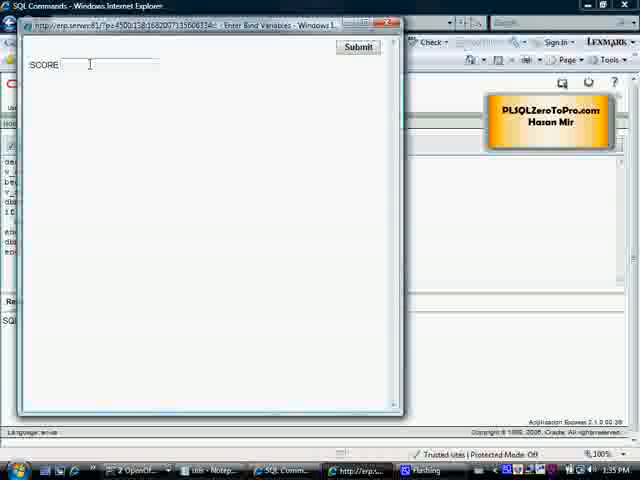
Enter score values 80 and 10, then submit 90 for the :score bind variable.
text(80)
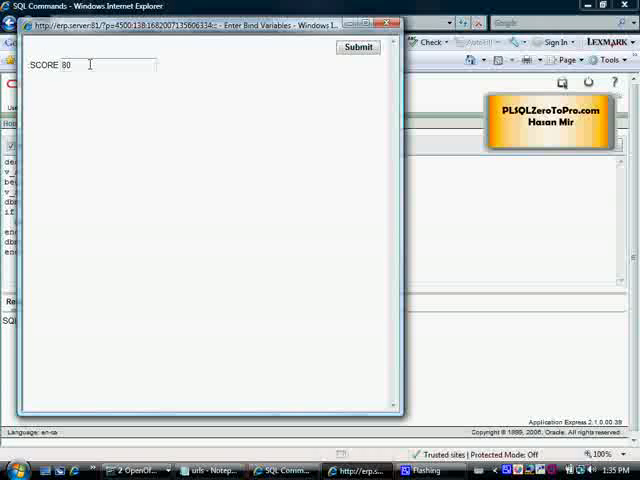
text(10)
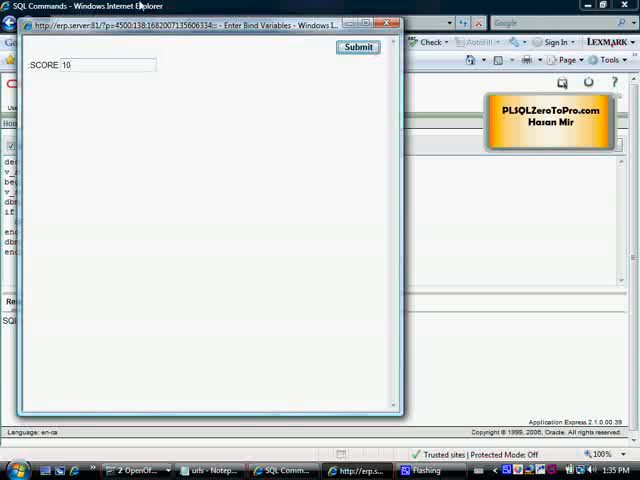
click(357, 47)
text(1)
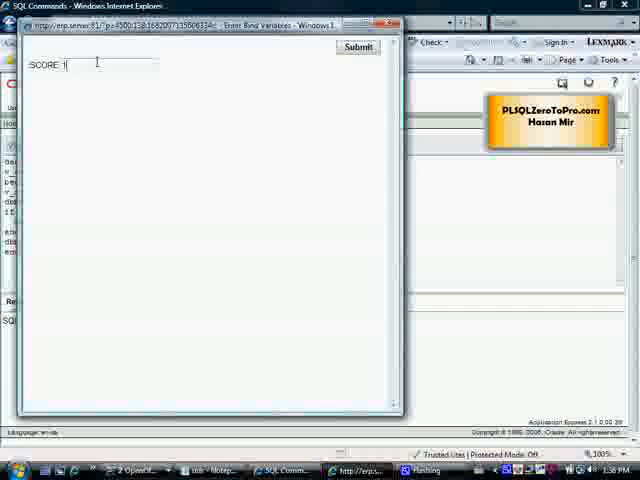
text(90)
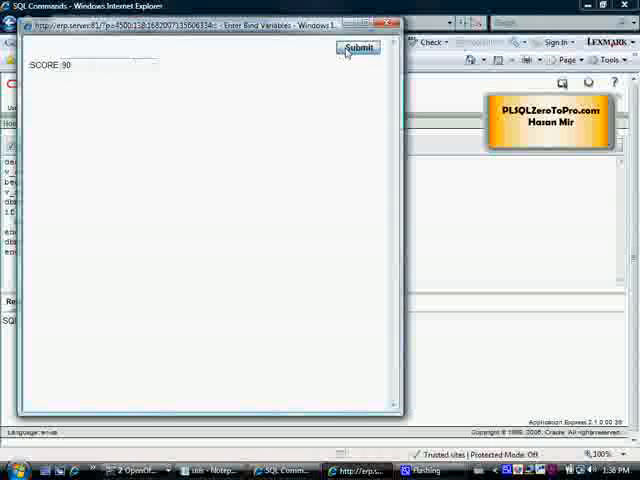
click(358, 47)
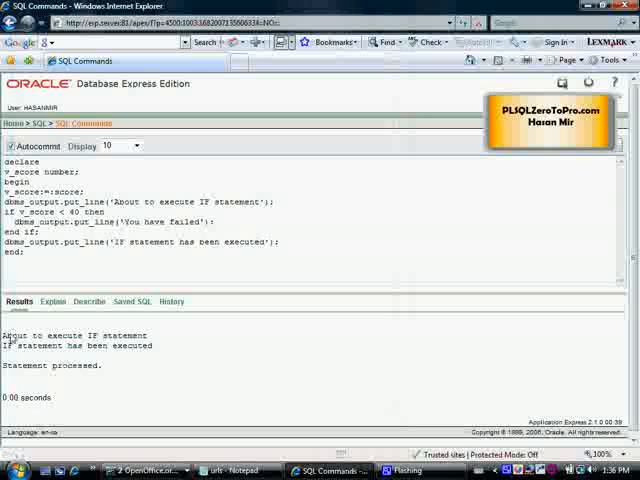